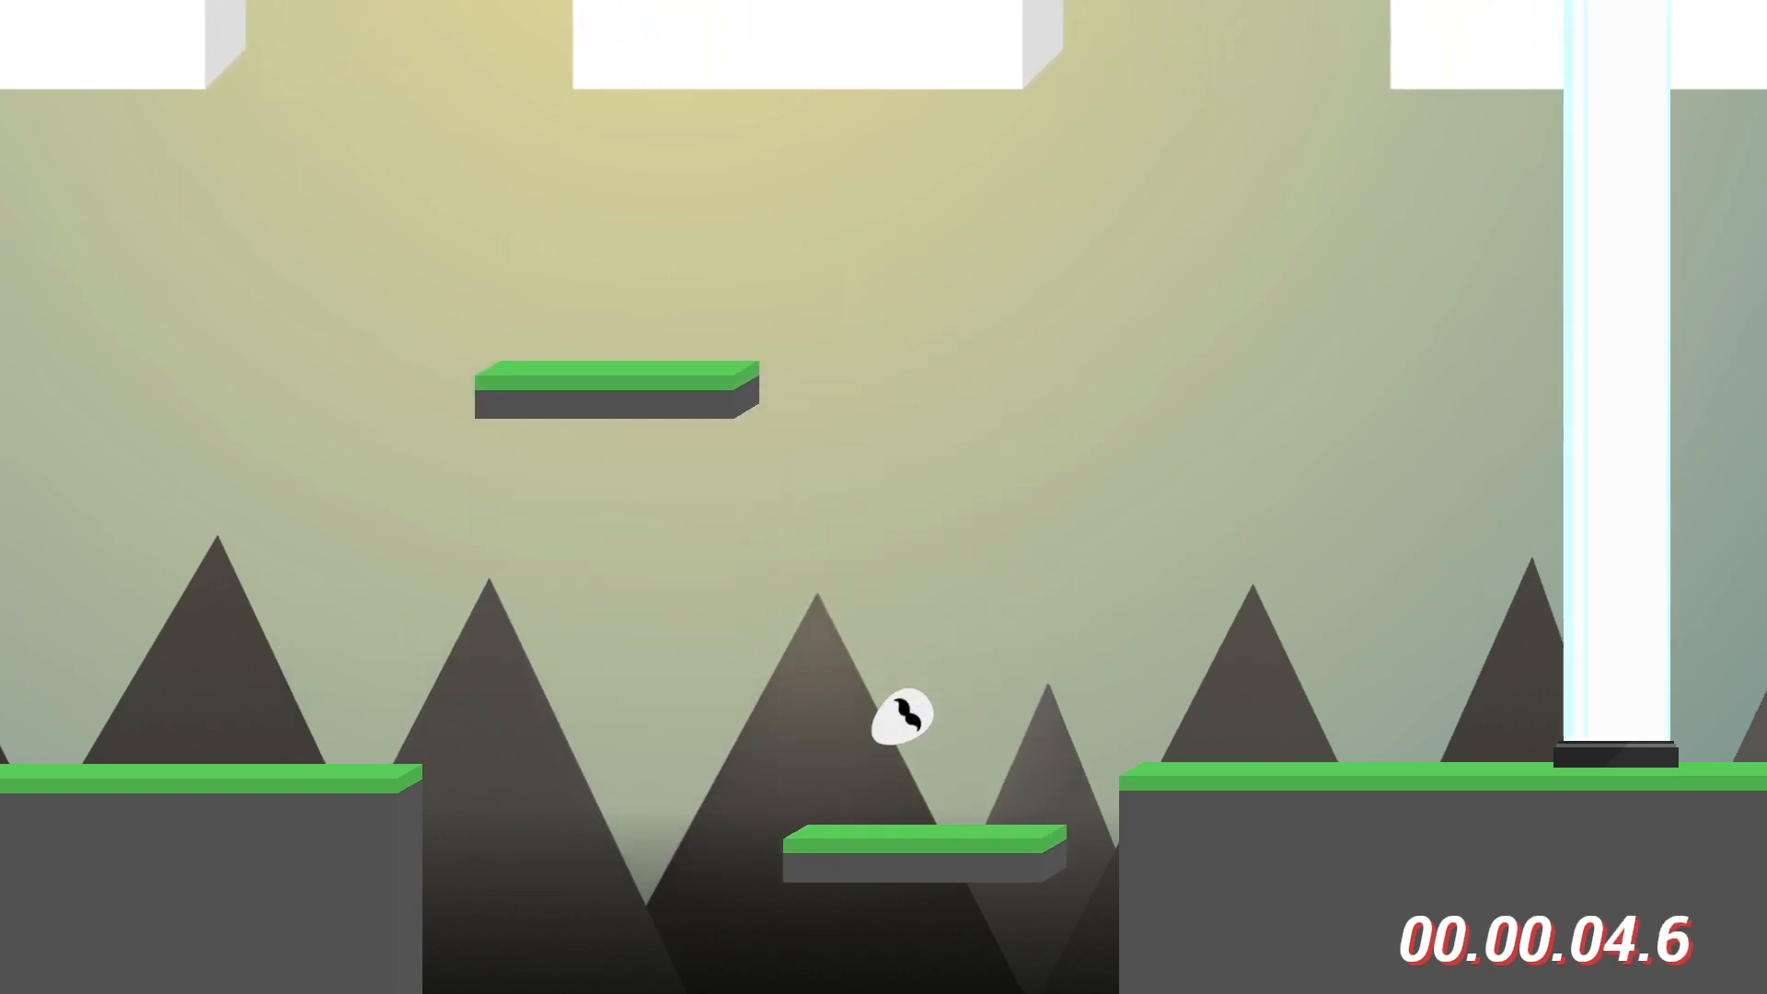
{"action": "key", "text": "space"}
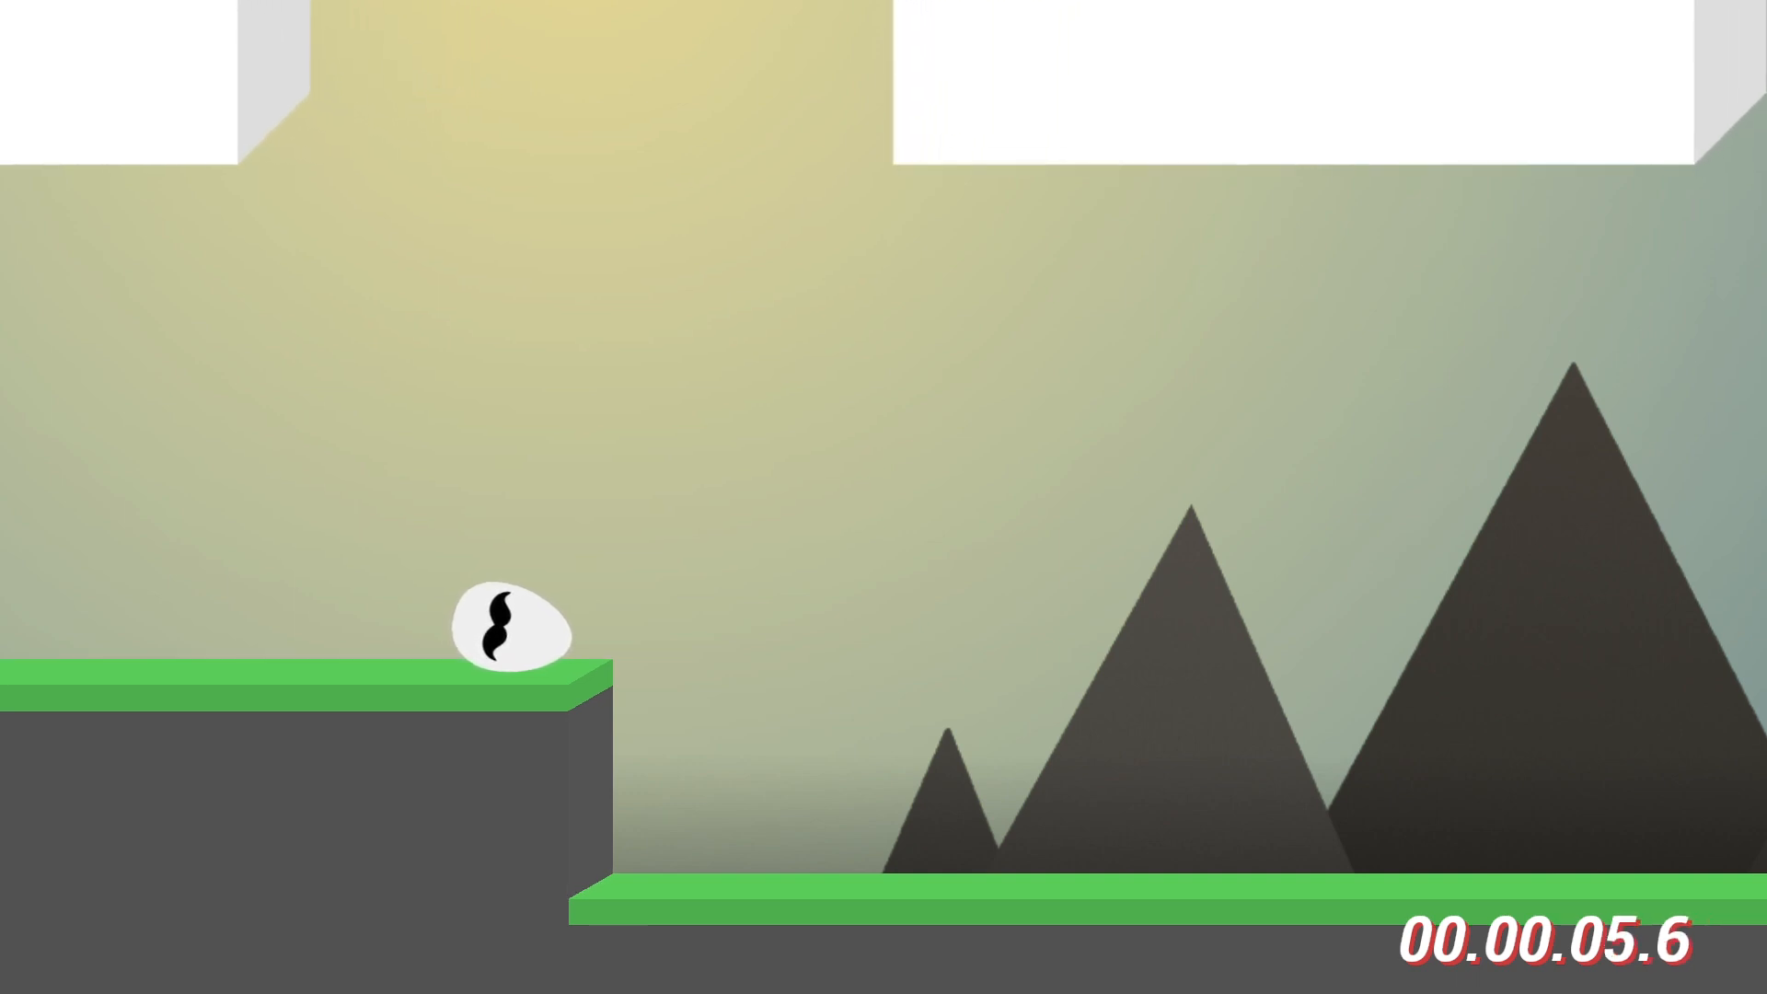
{"action": "key", "text": "space"}
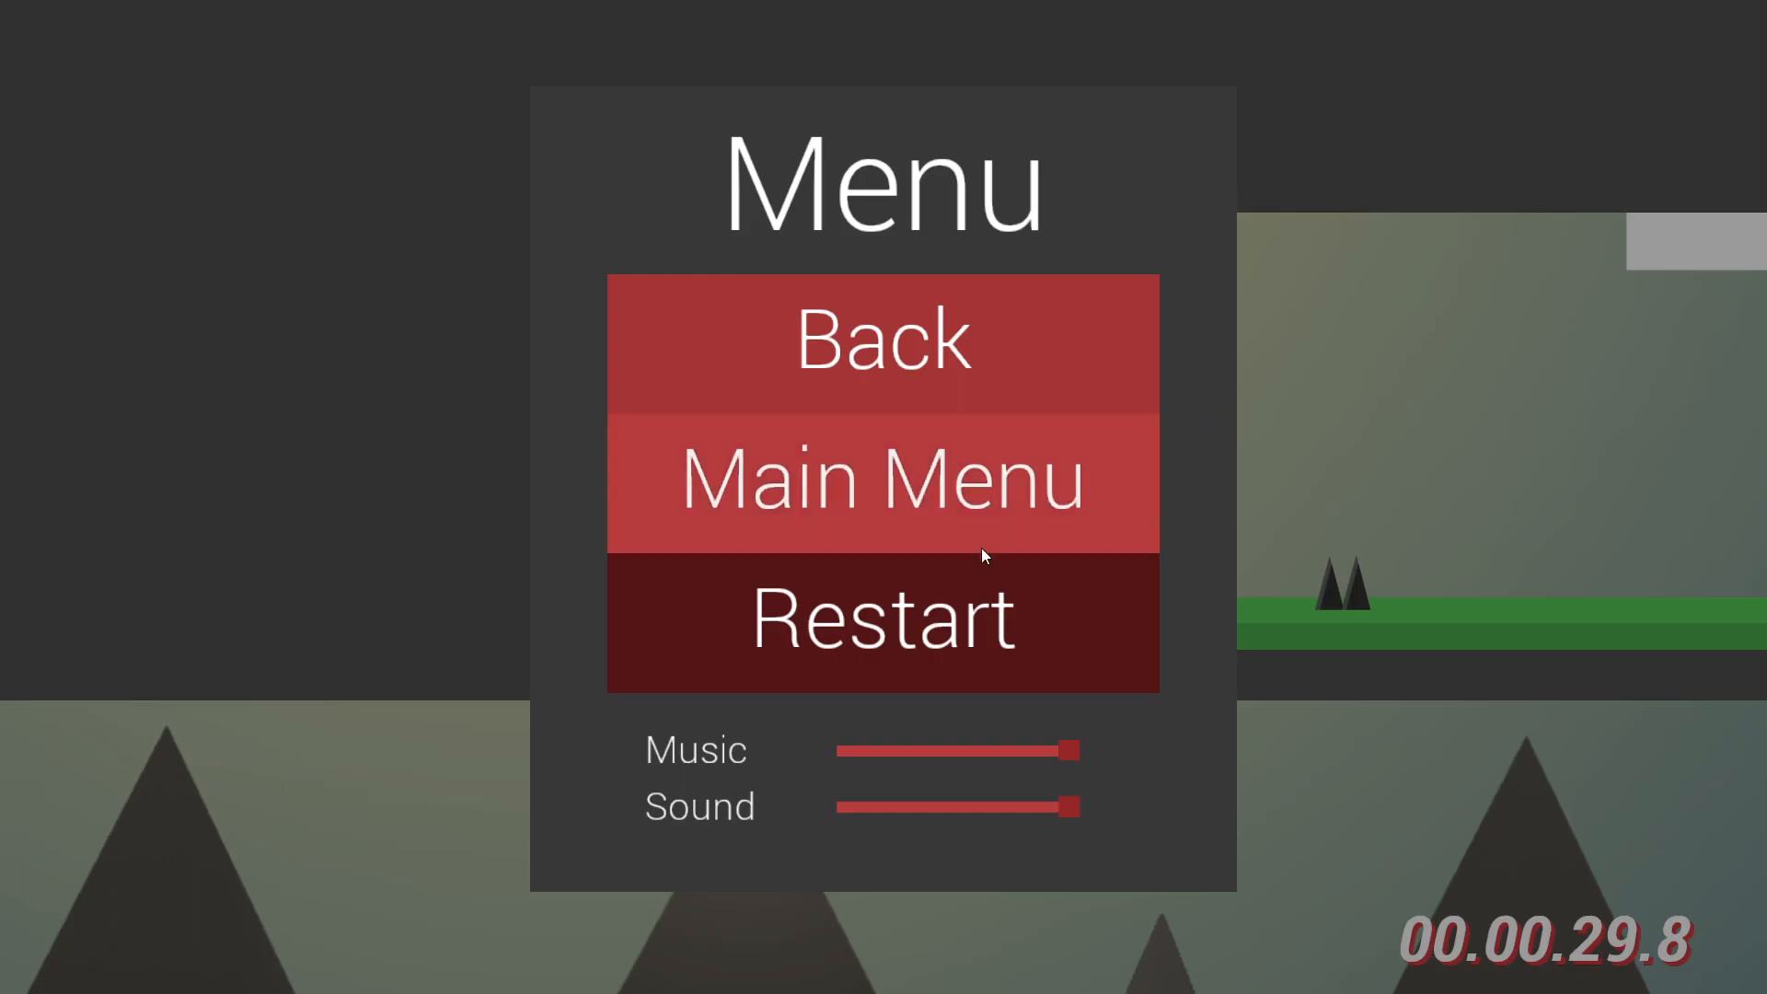
{"action": "left_click", "coordinate": [882, 619]}
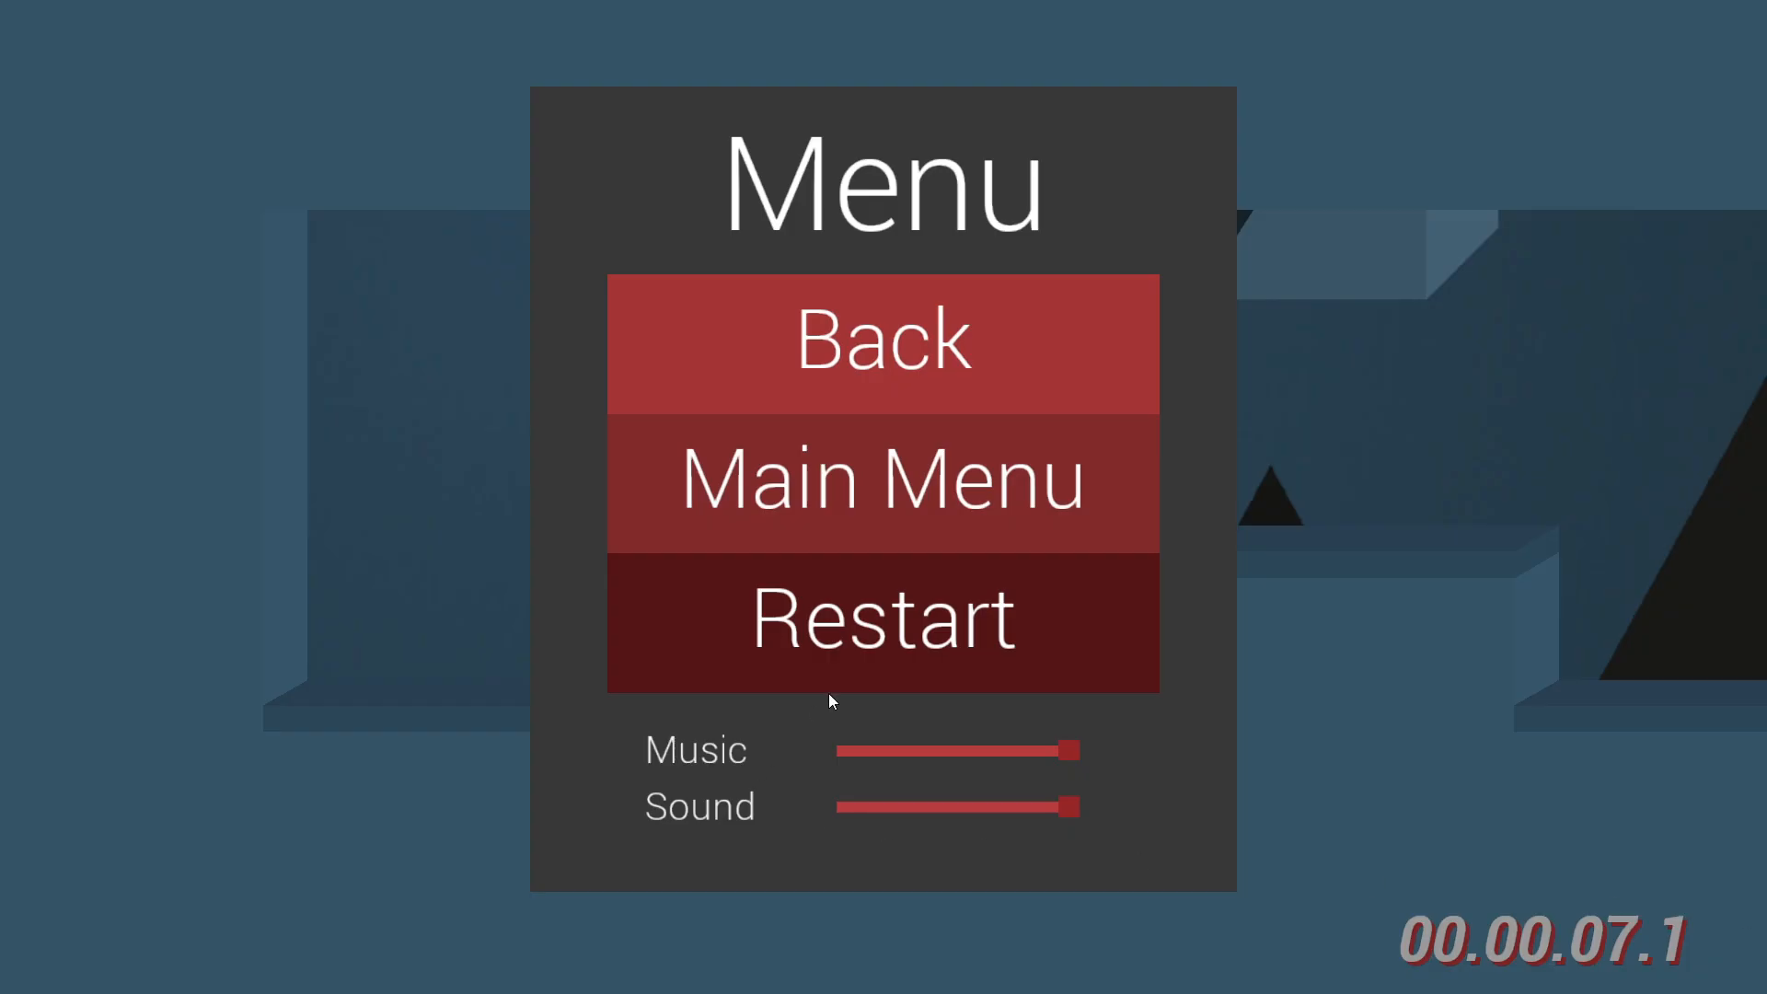
{"action": "left_click", "coordinate": [882, 621]}
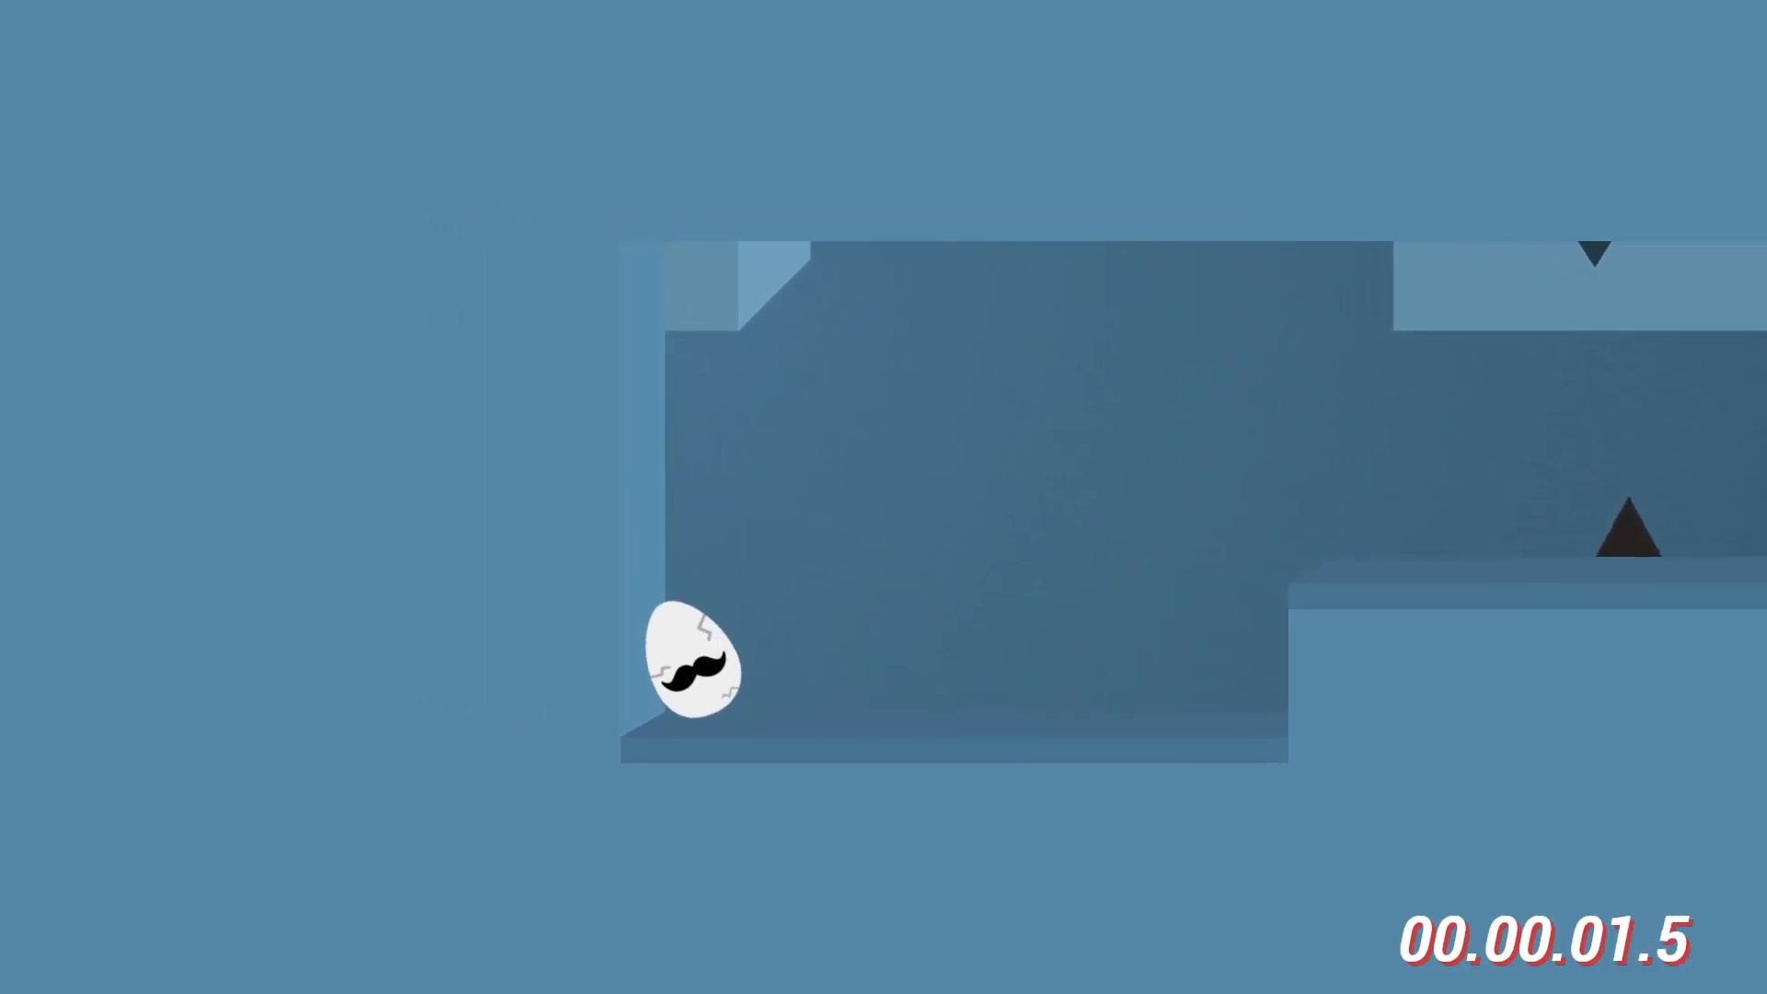